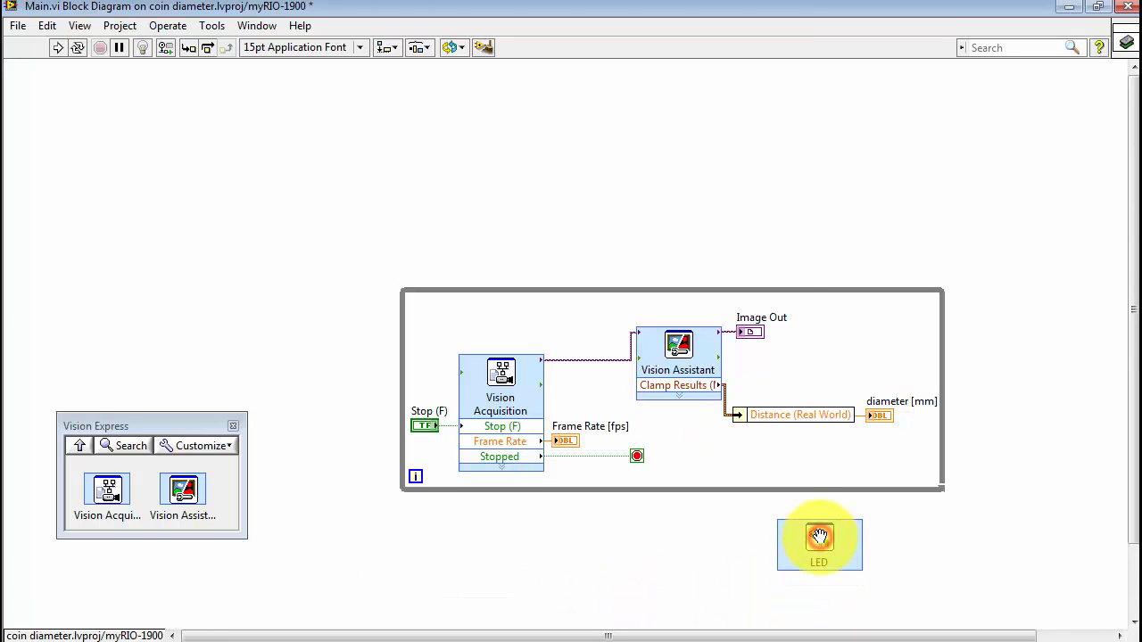
- Configure the LED Express VI so LED1 and LED2 are disabled, leaving LED0 and LED3 enabled
double_click(819, 539)
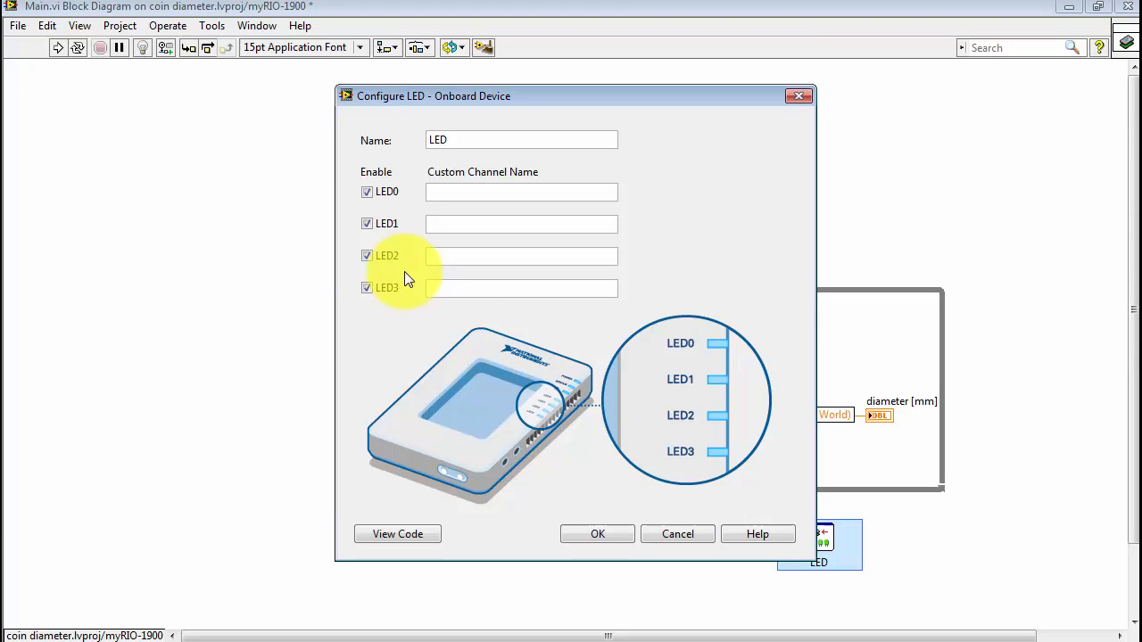
click(367, 257)
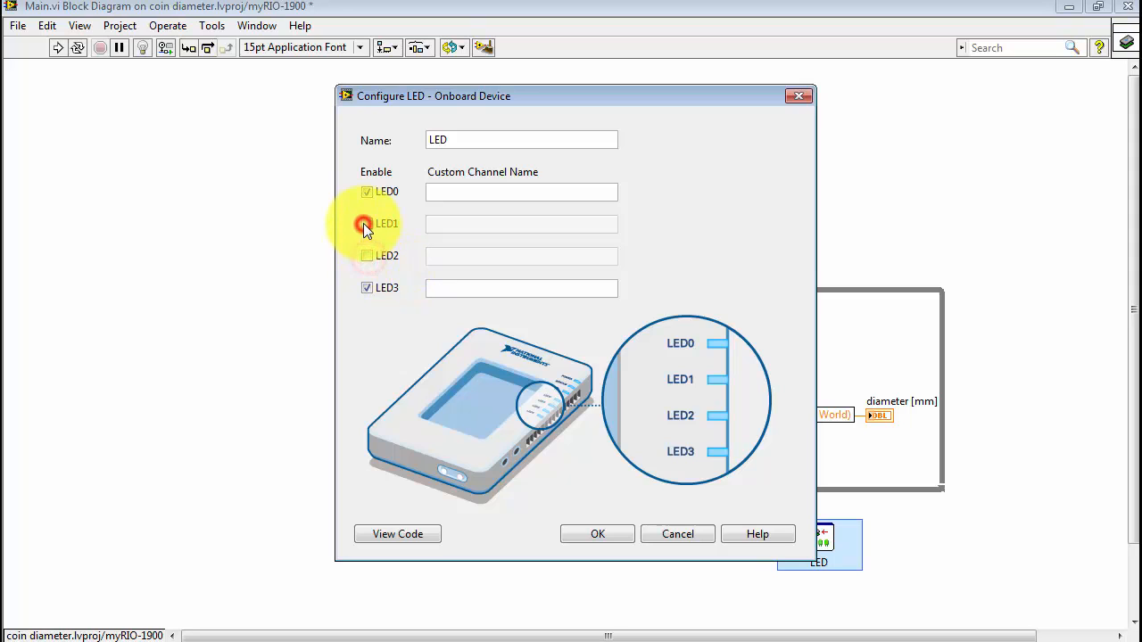
click(367, 223)
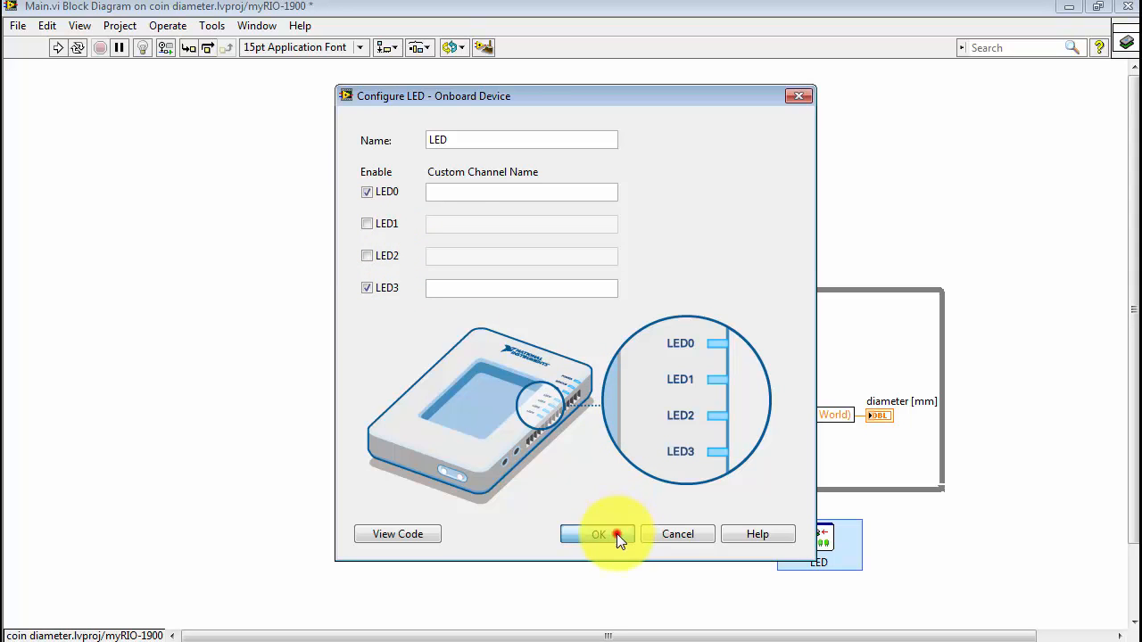
click(597, 534)
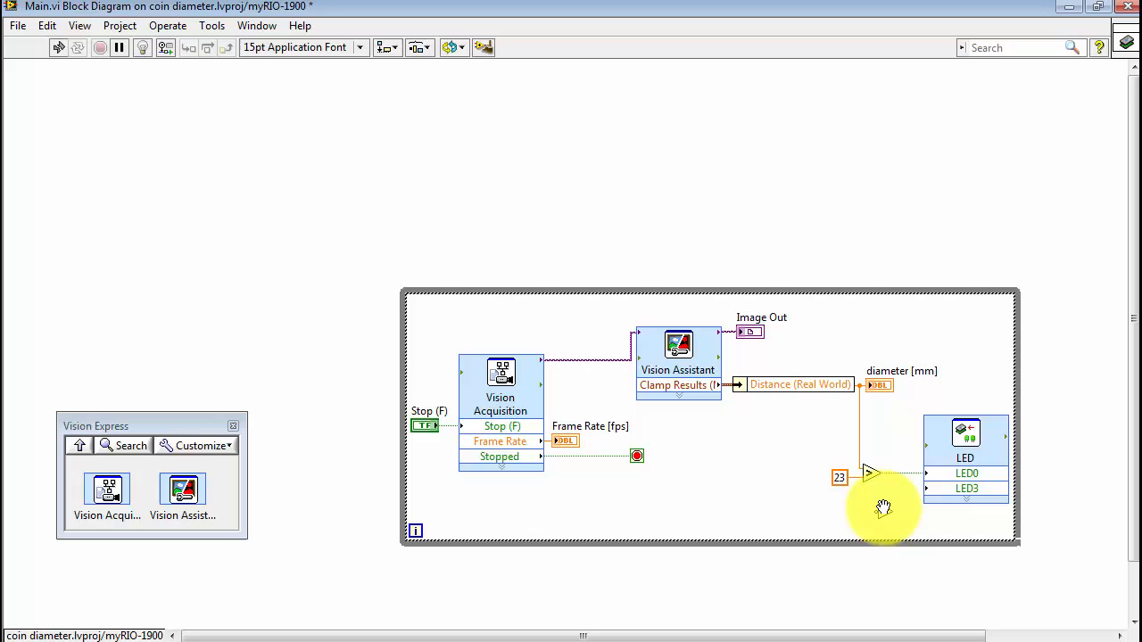
mouse_move(901, 489)
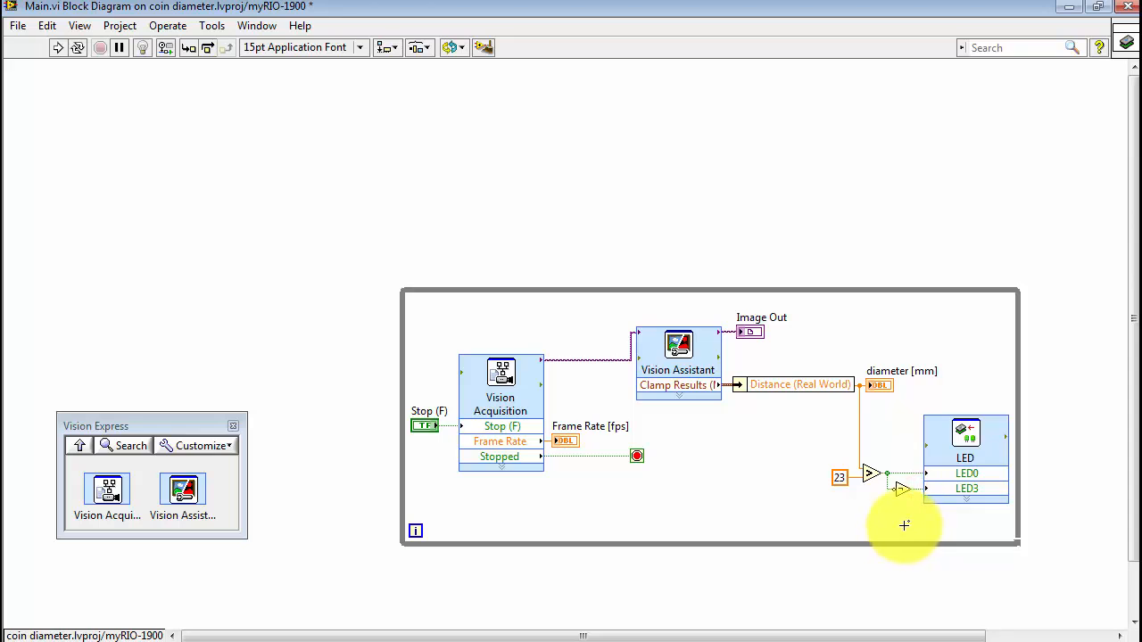
mouse_move(900, 475)
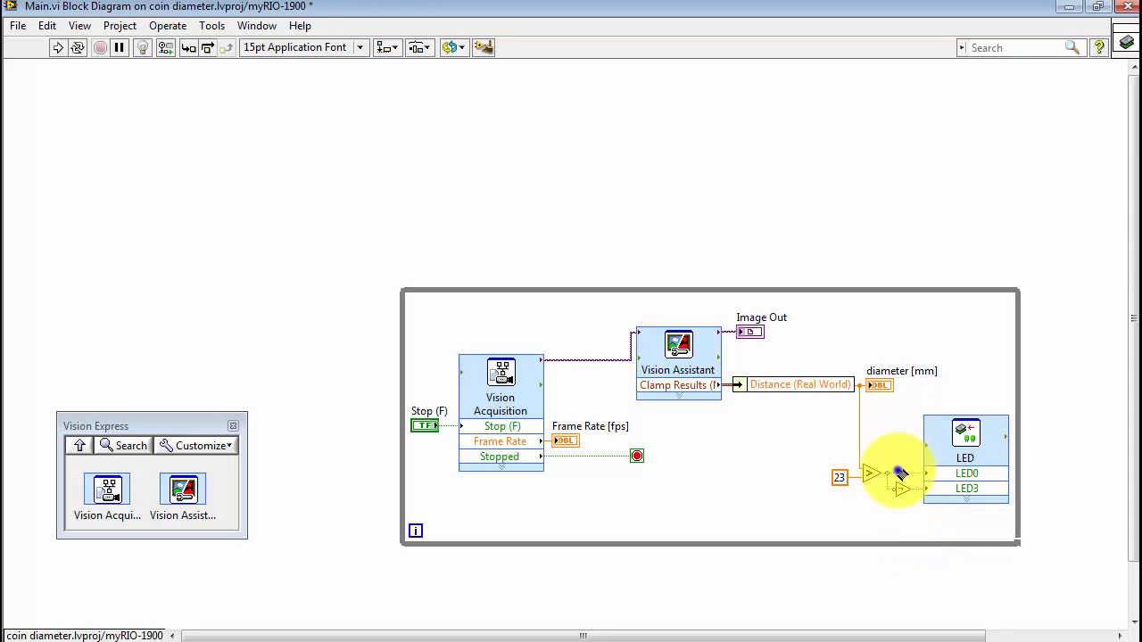
- Create an indicator on the LED signal wire, then Save All so the VI deploys to the myRIO
right_click(896, 473)
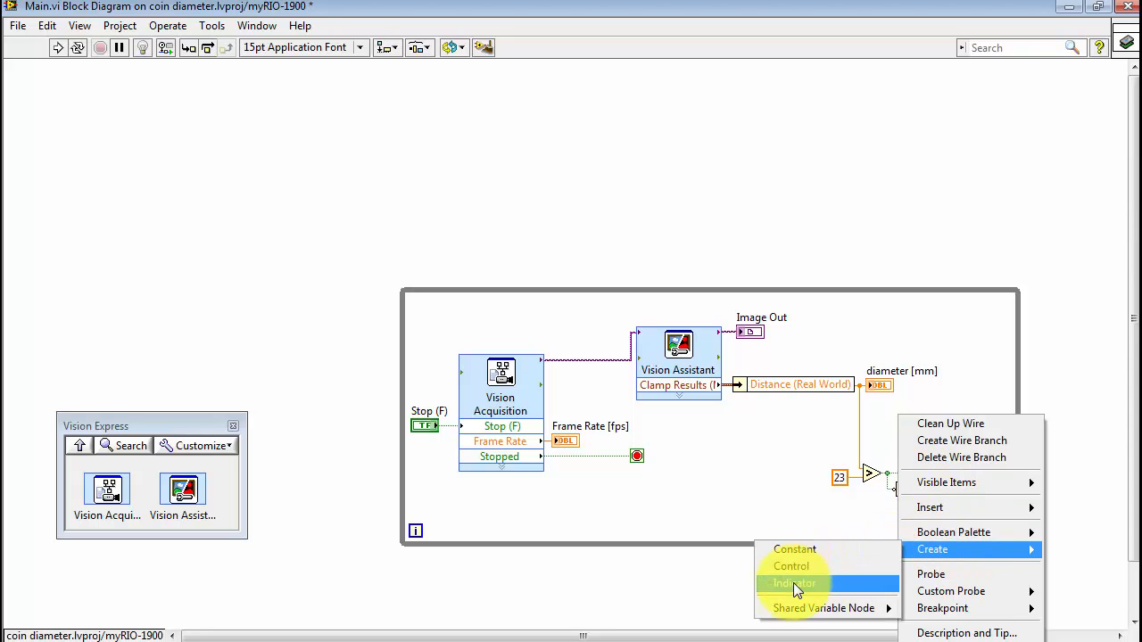
click(792, 583)
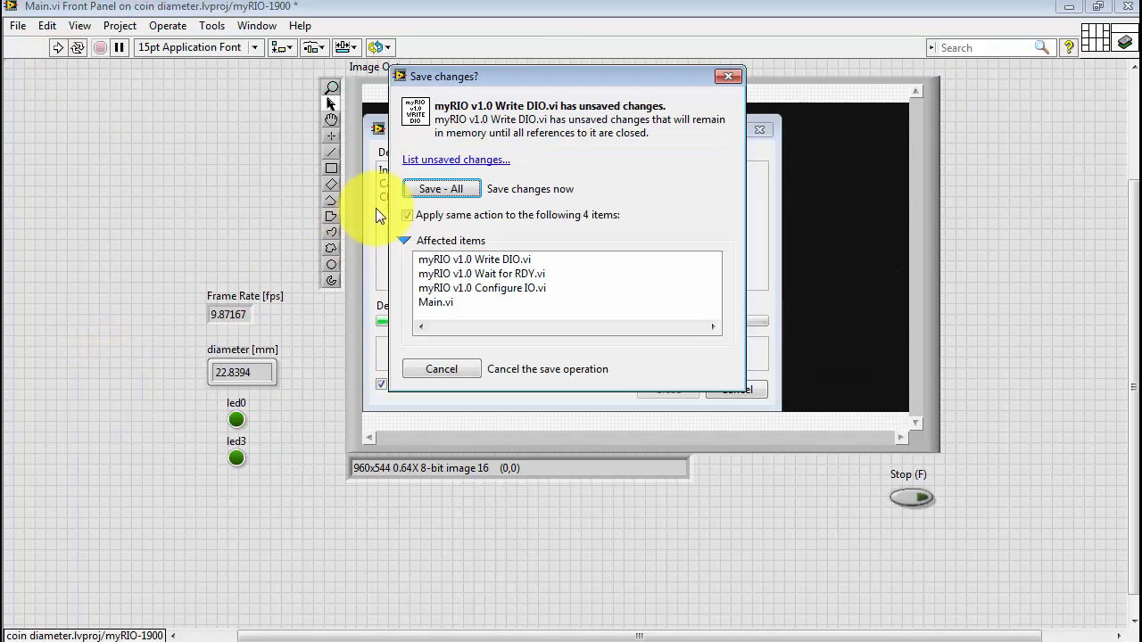
click(441, 189)
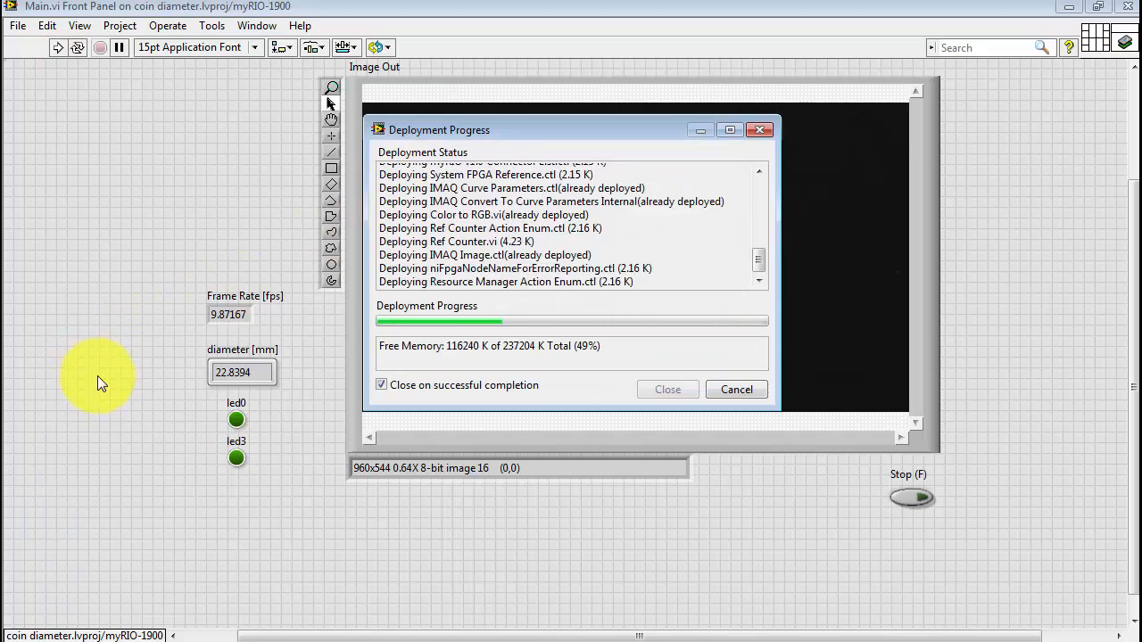